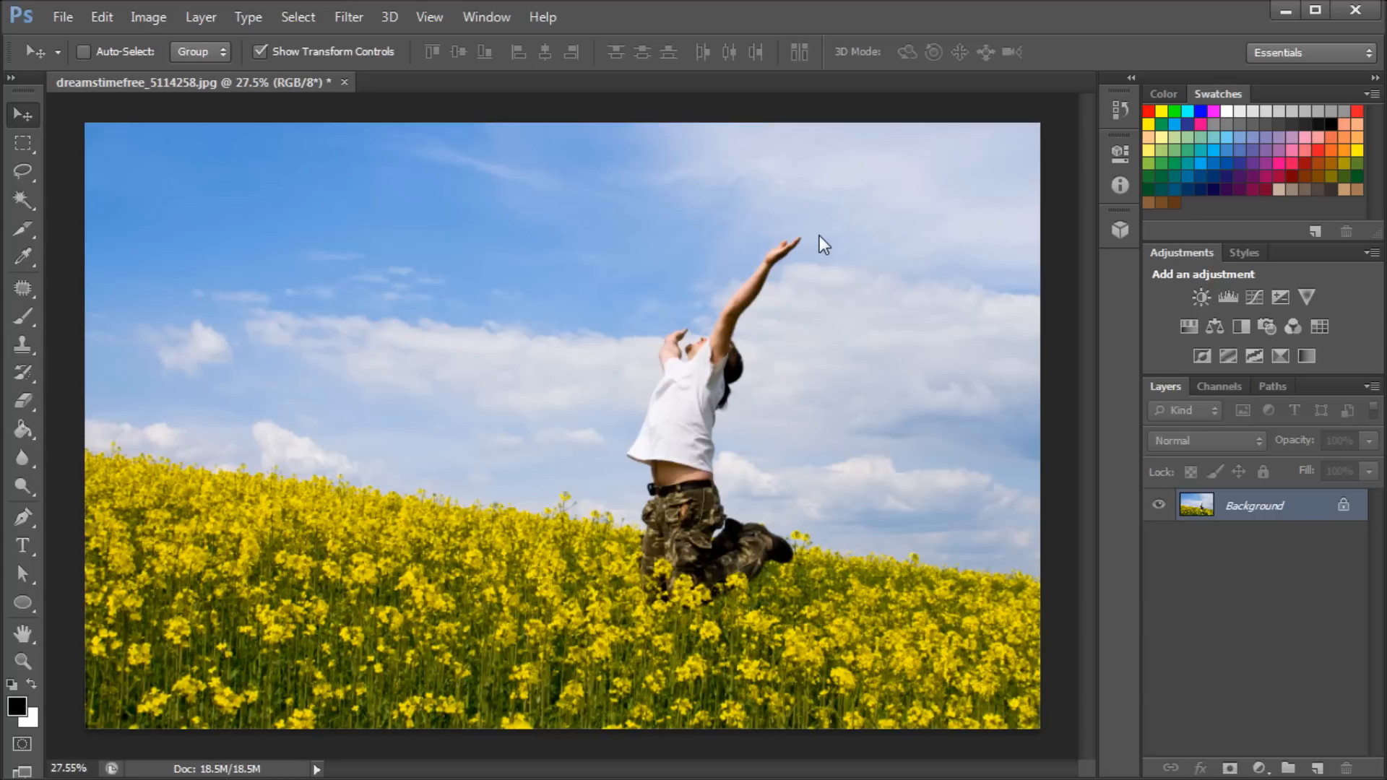
pyautogui.moveTo(654, 208)
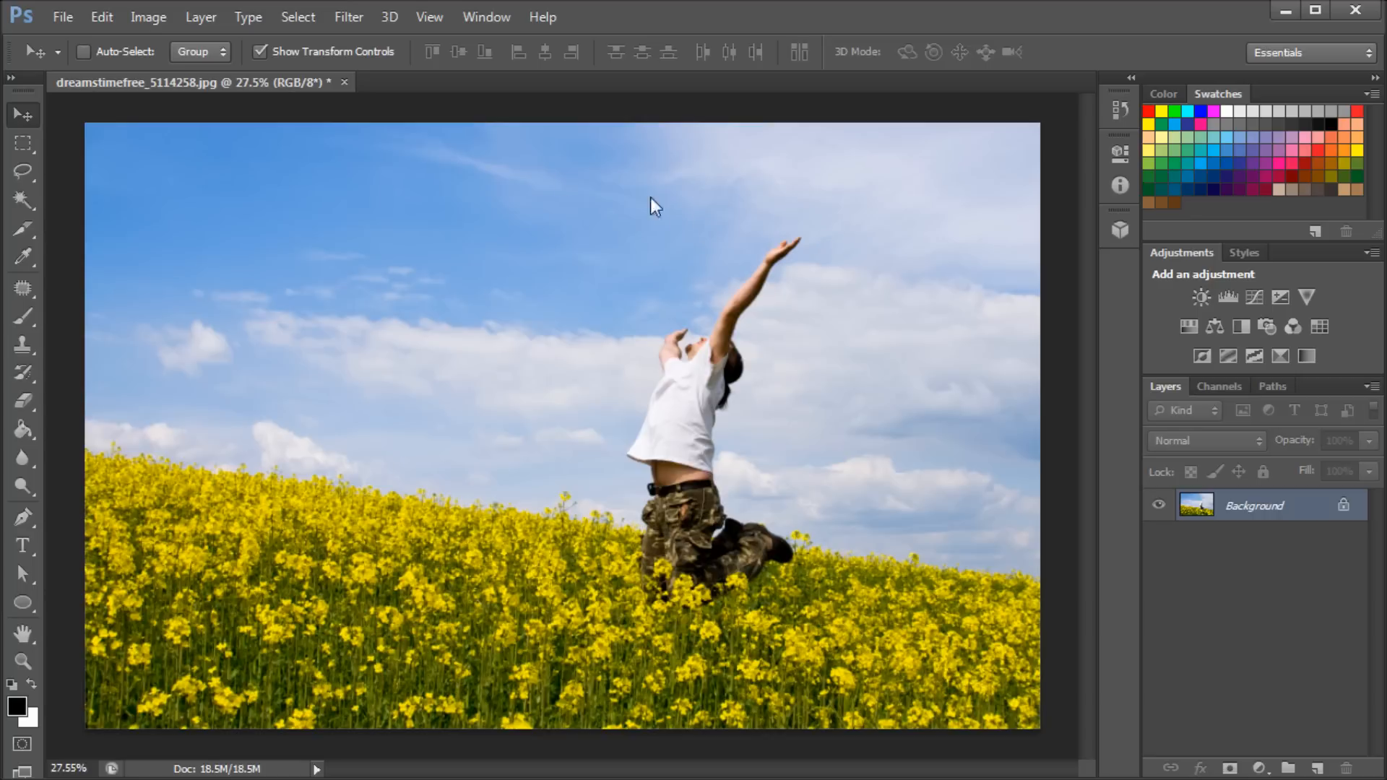
# Step: Show the Filter menu for the flower-field photo
pyautogui.click(348, 18)
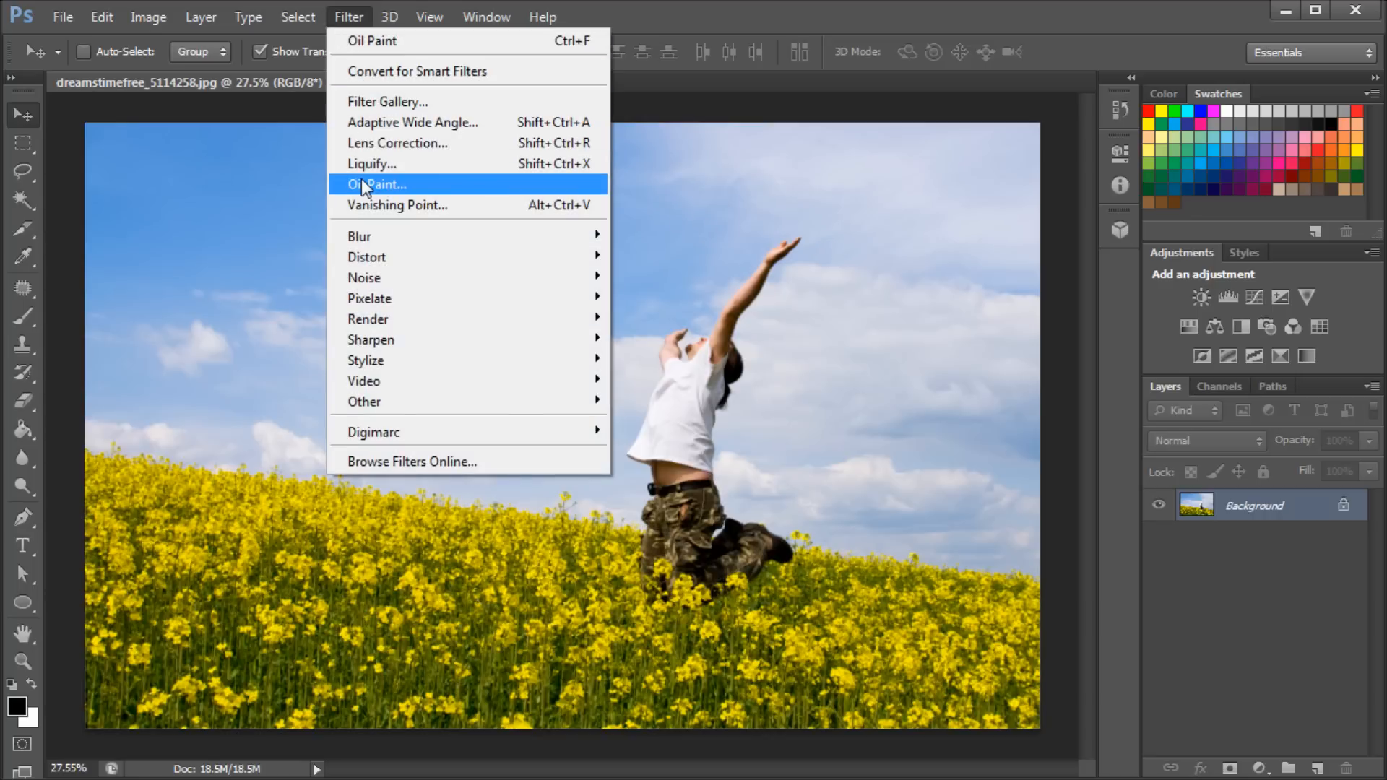
# Step: Start Oil Paint and set Stylization 7.57, Cleanliness 7.2 and Scale 0.5 on the photo
pyautogui.click(376, 184)
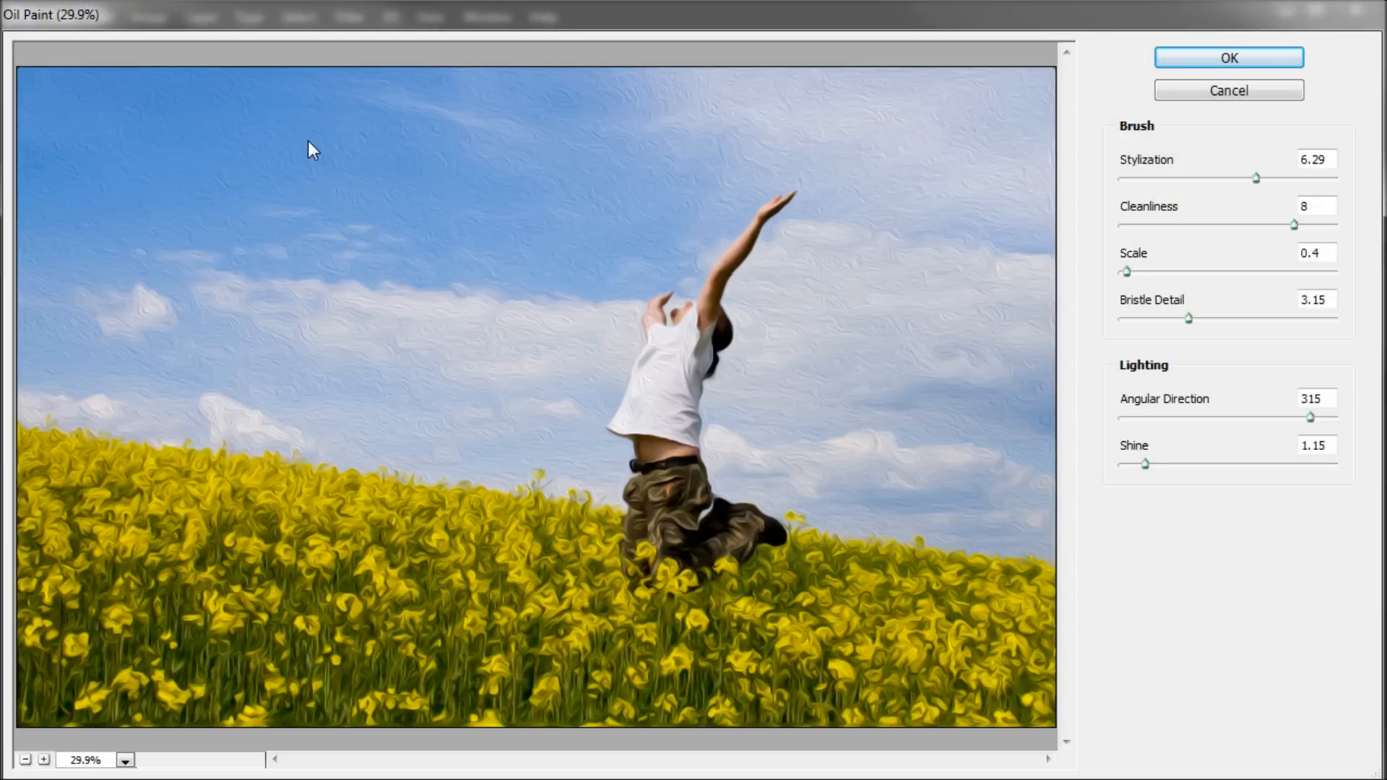
pyautogui.moveTo(549, 369)
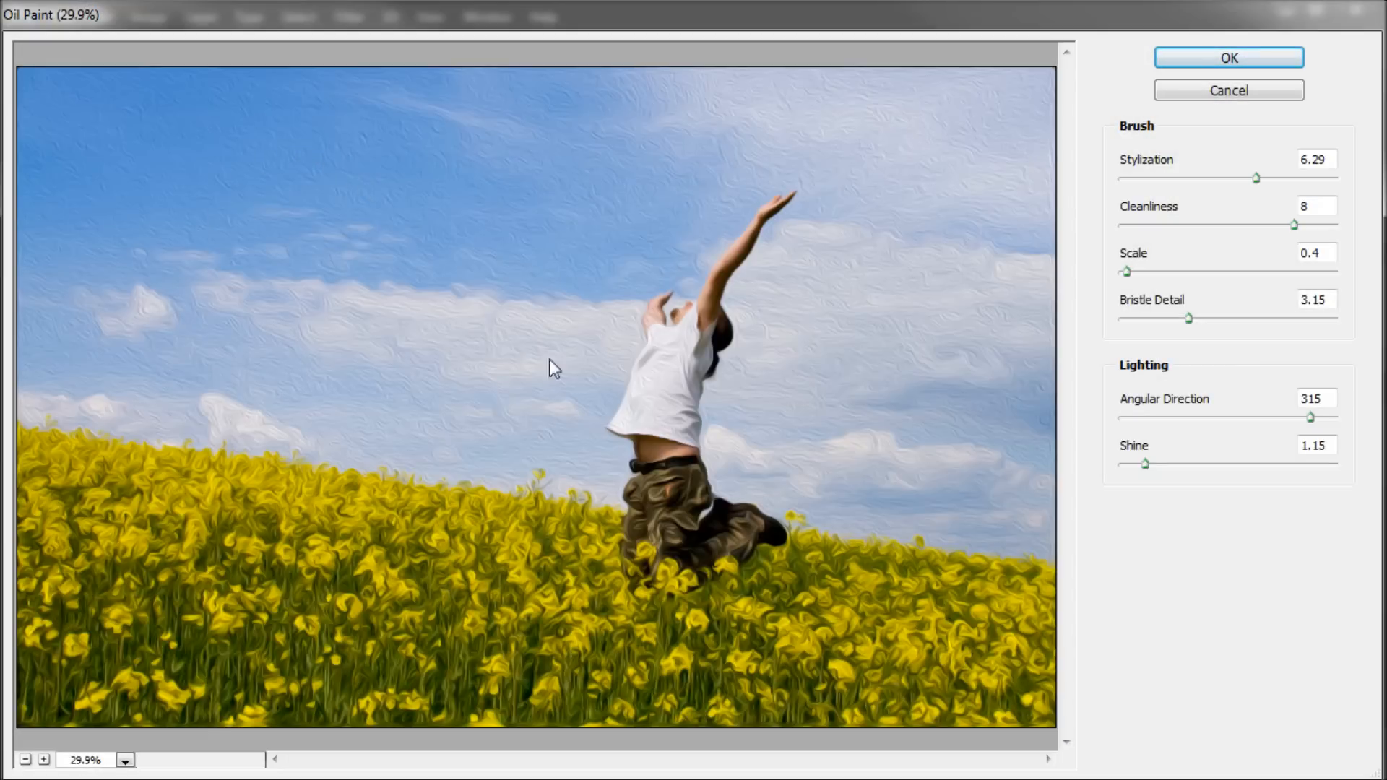
pyautogui.moveTo(1172, 176)
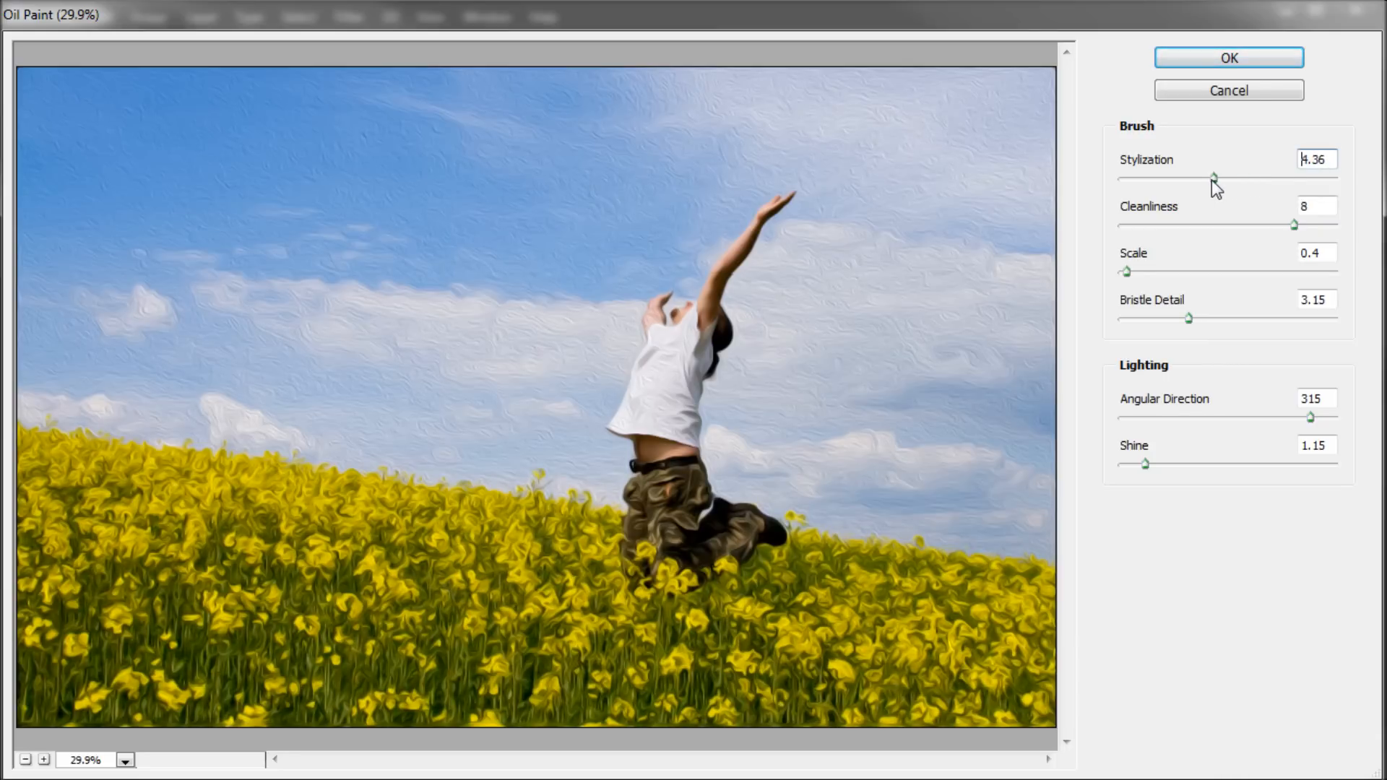
pyautogui.moveTo(1213, 178); pyautogui.dragTo(1246, 178)
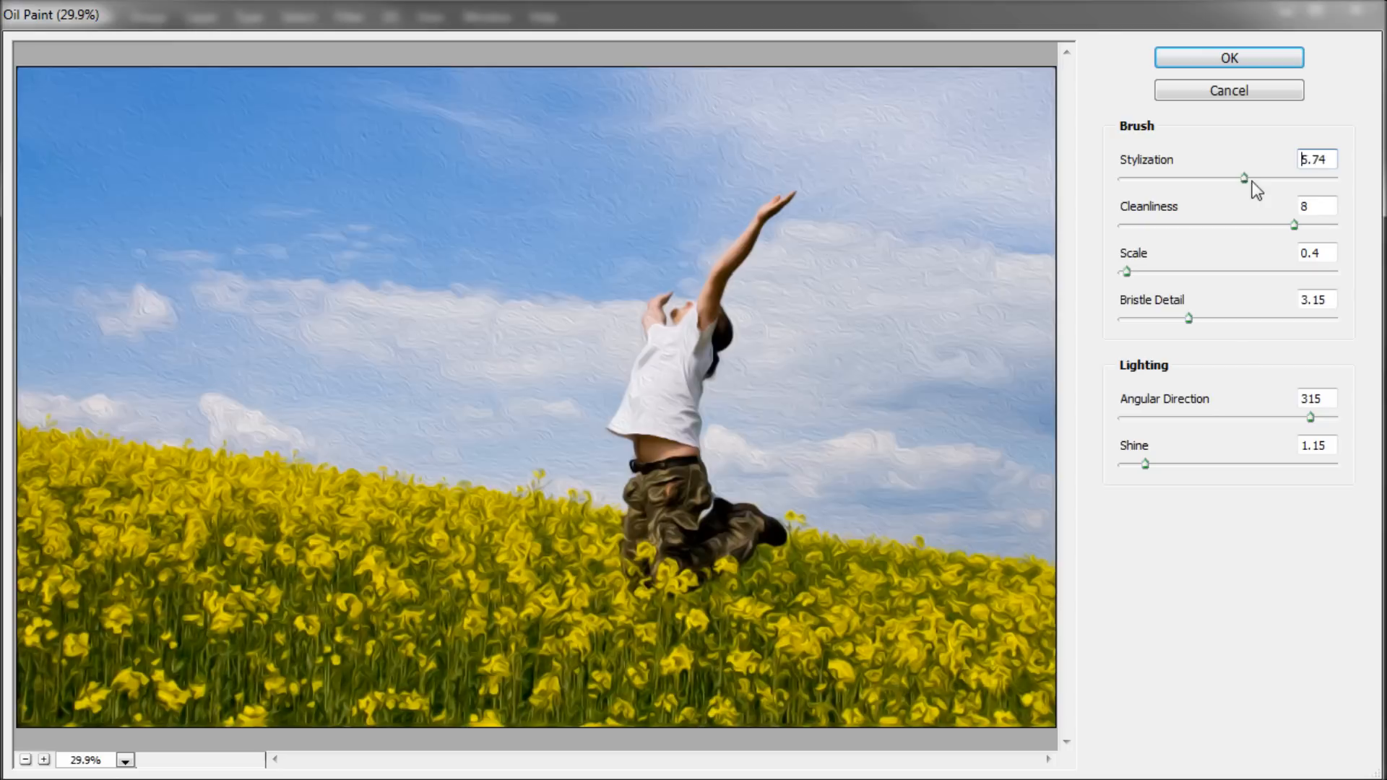
pyautogui.moveTo(1243, 177); pyautogui.dragTo(1312, 177)
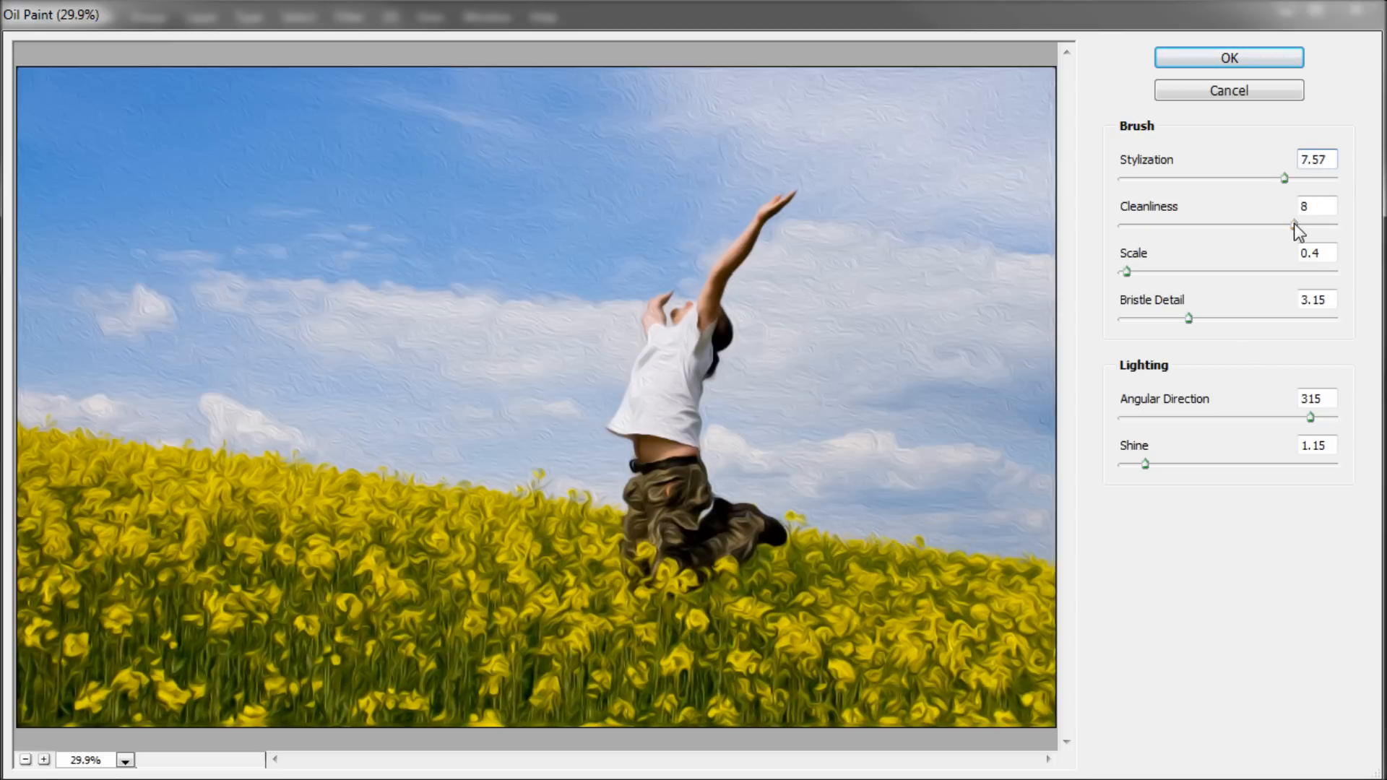
pyautogui.moveTo(1297, 224); pyautogui.dragTo(1203, 224)
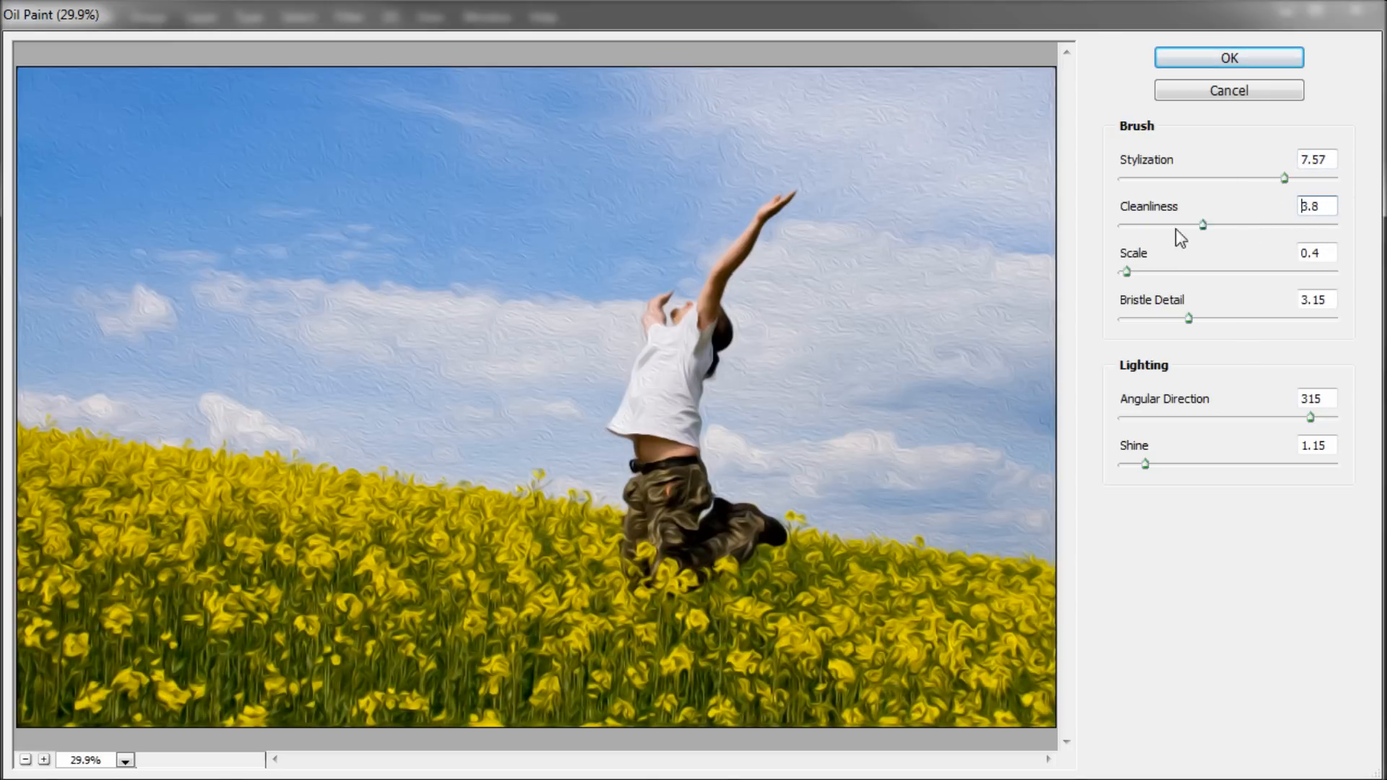
pyautogui.moveTo(1201, 226); pyautogui.dragTo(1128, 226)
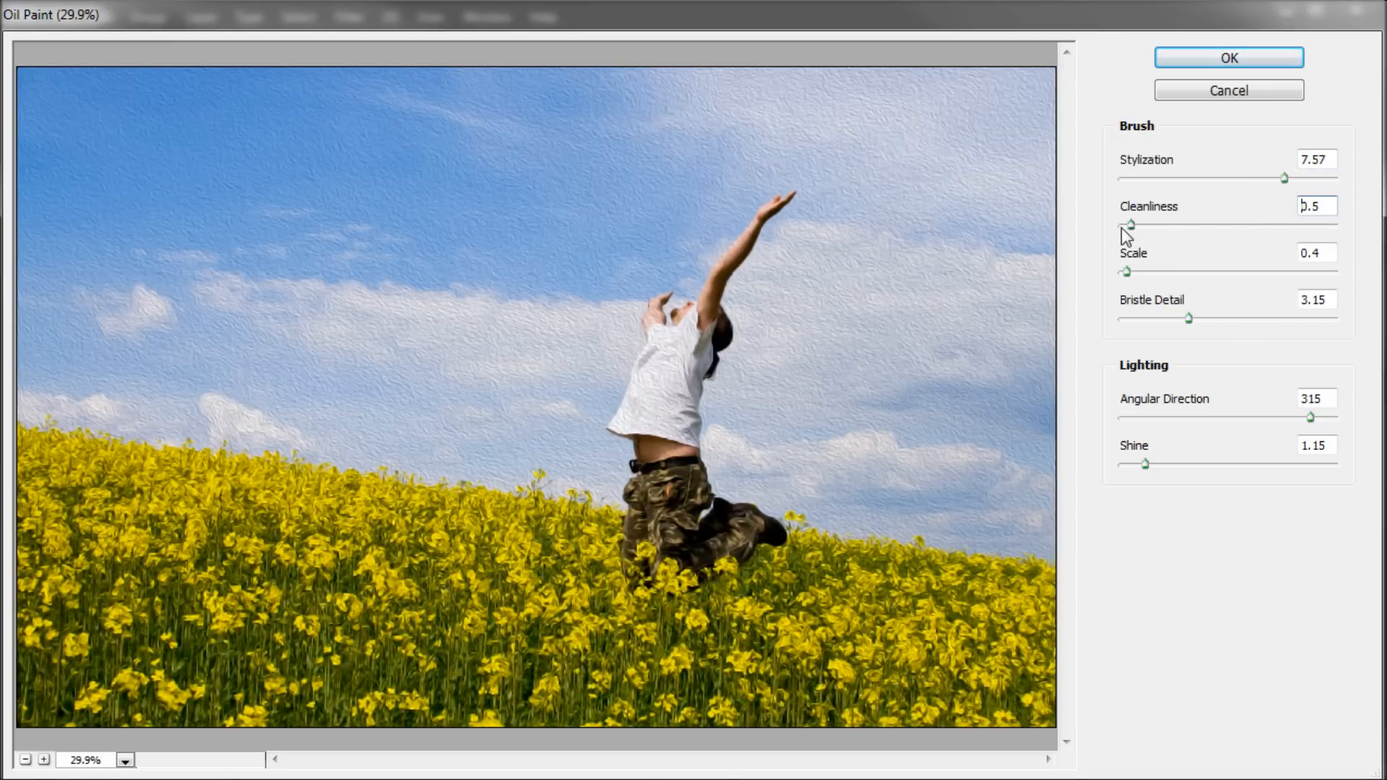
pyautogui.moveTo(1129, 222); pyautogui.dragTo(1280, 222)
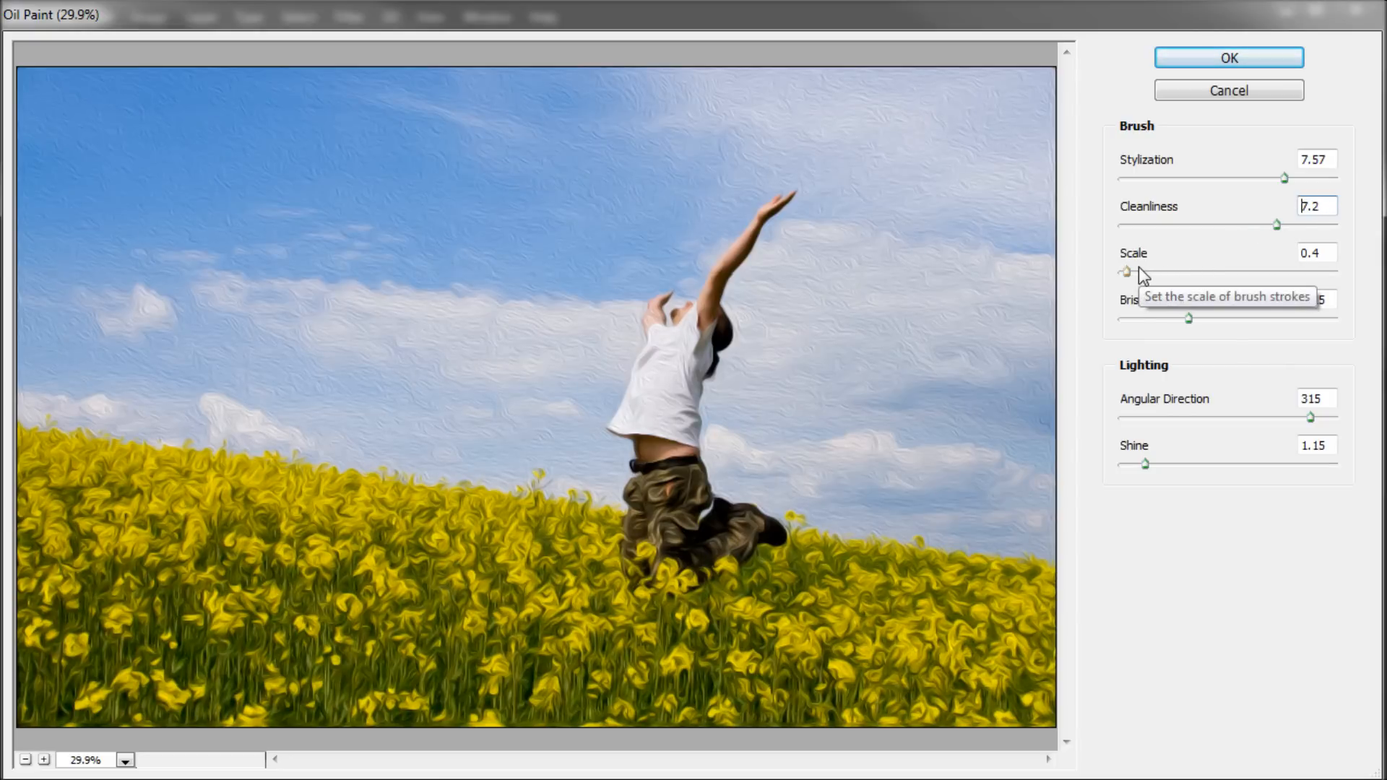
pyautogui.moveTo(1125, 272); pyautogui.dragTo(1133, 272)
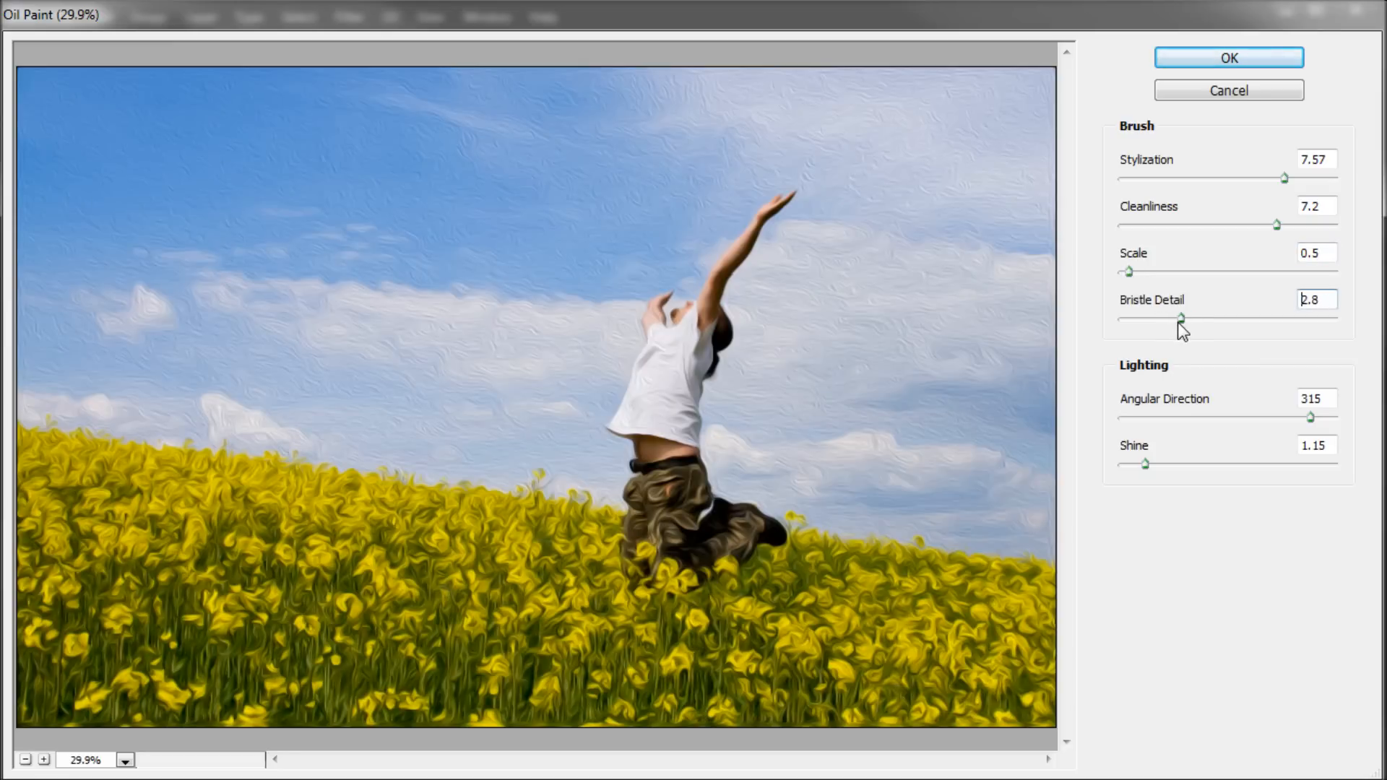
pyautogui.moveTo(1132, 372)
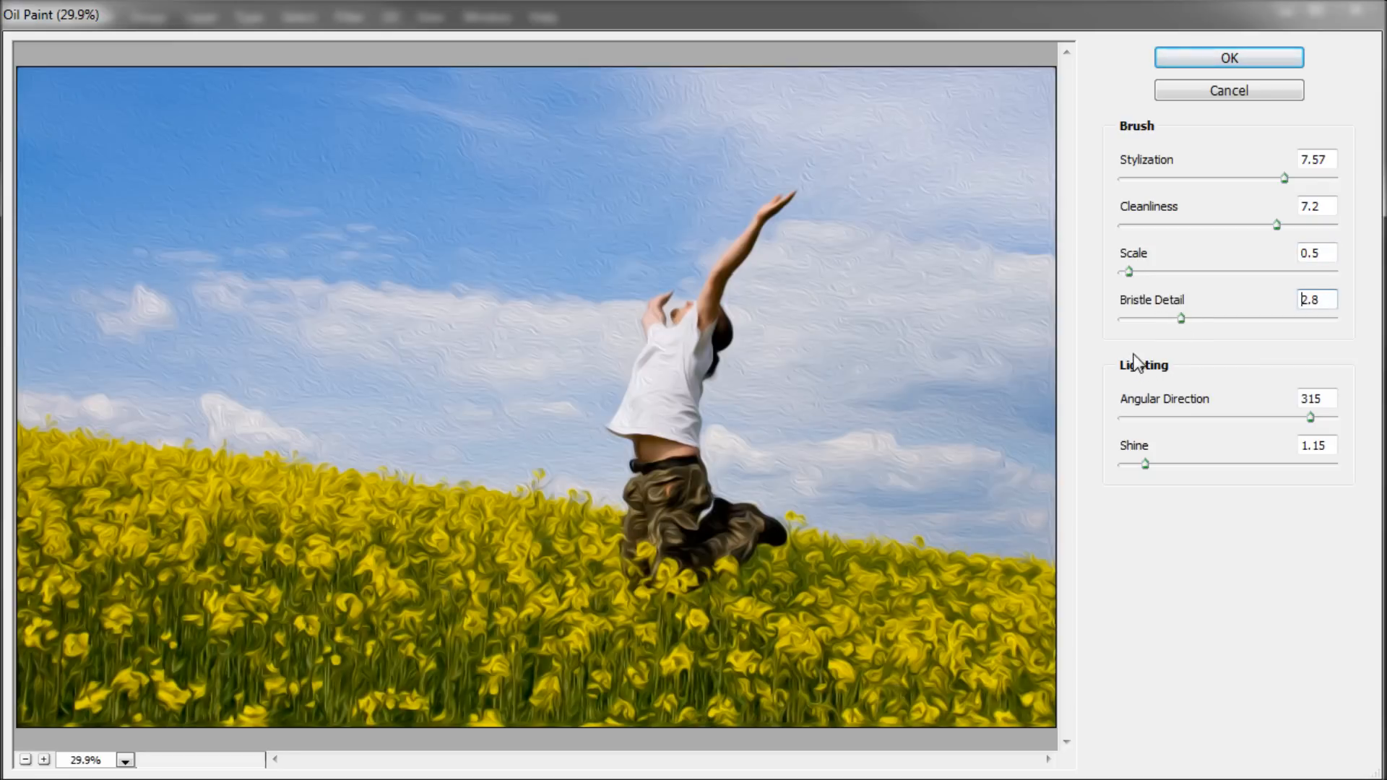
pyautogui.moveTo(1185, 407)
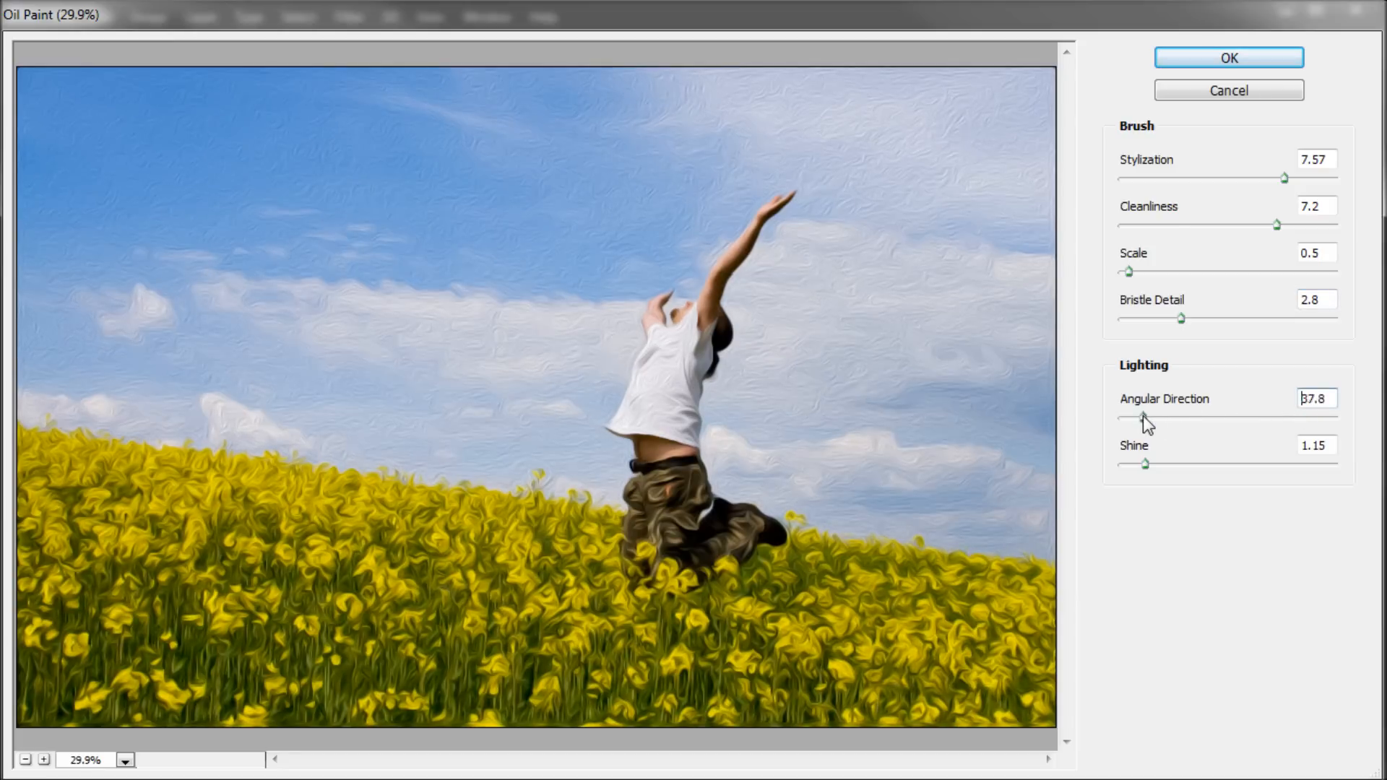
# Step: Set the paint lighting to Angular Direction 311.4 with Shine 1.4
pyautogui.moveTo(1128, 416); pyautogui.dragTo(1309, 416)
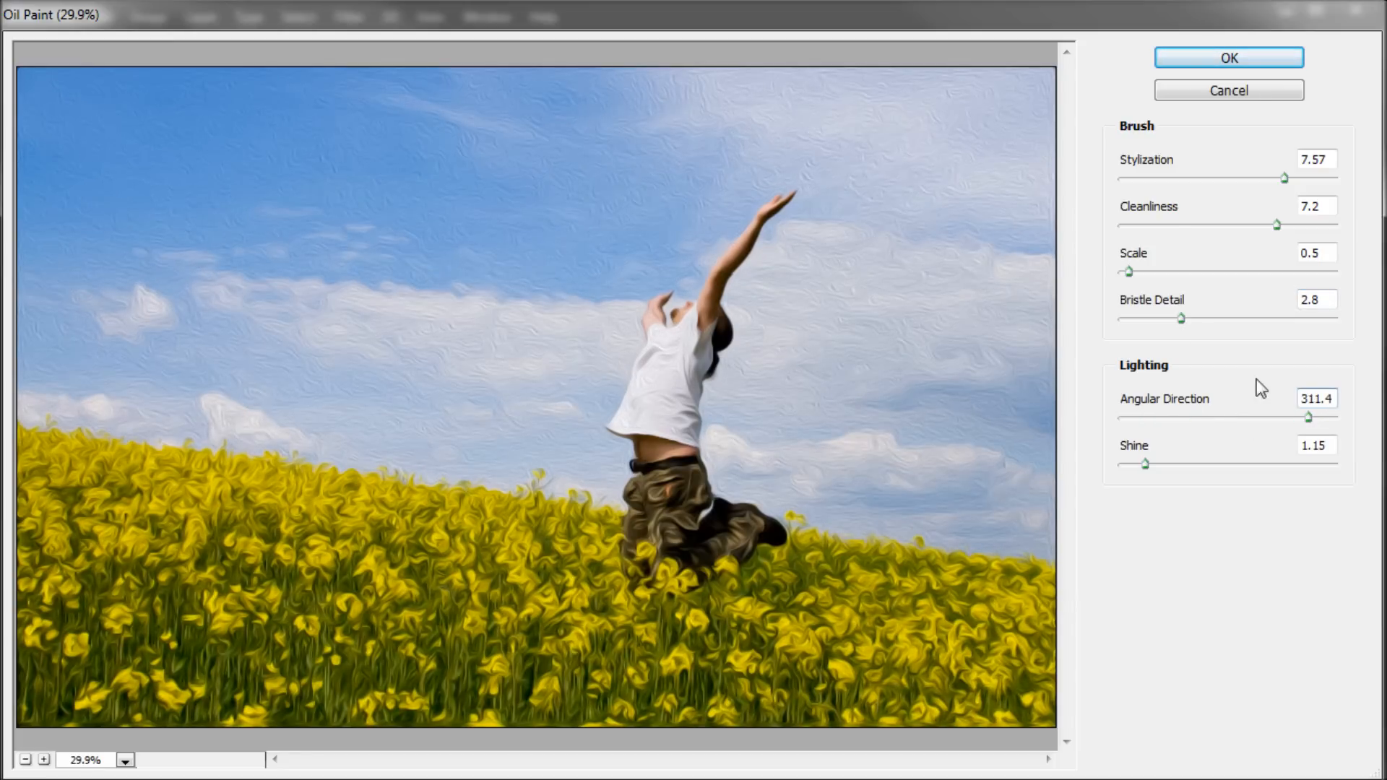
pyautogui.moveTo(1145, 464); pyautogui.dragTo(1272, 464)
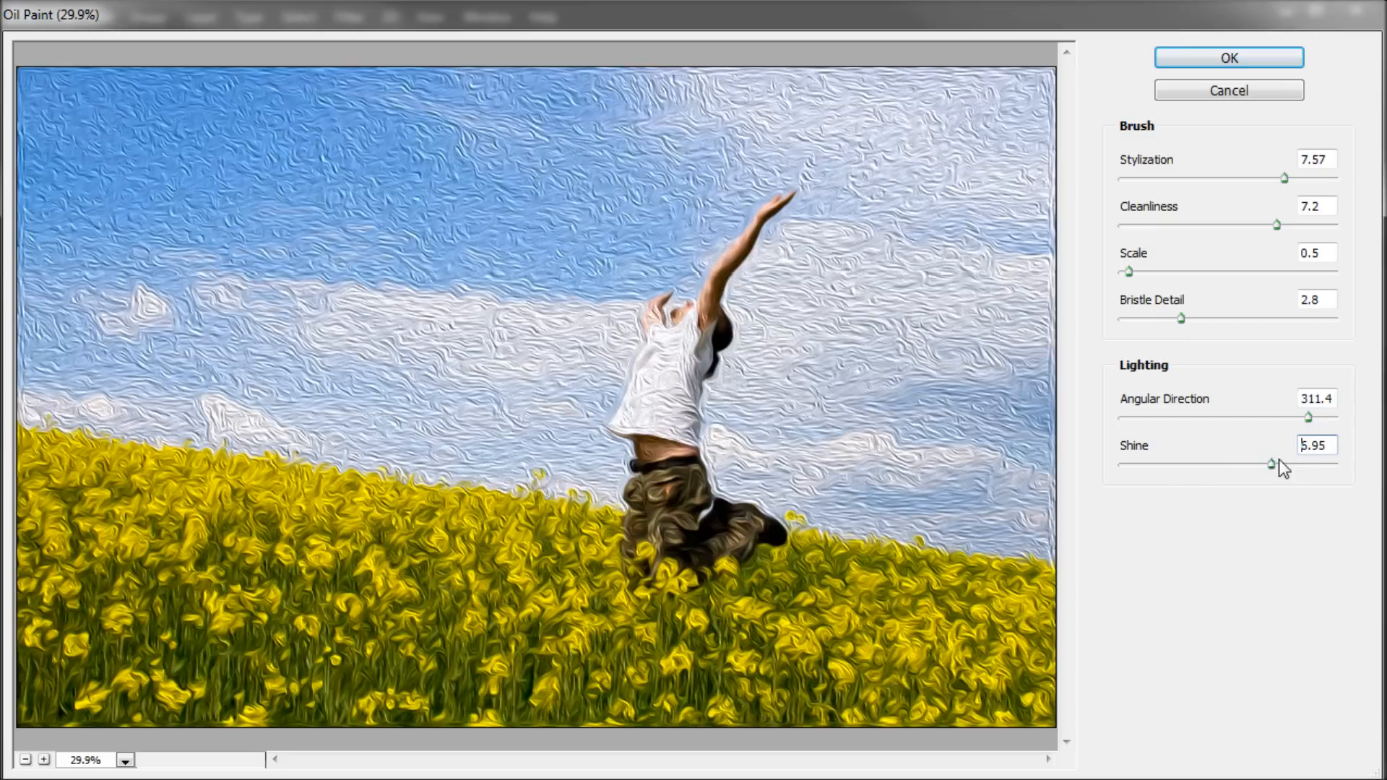
pyautogui.moveTo(1283, 463); pyautogui.dragTo(1154, 464)
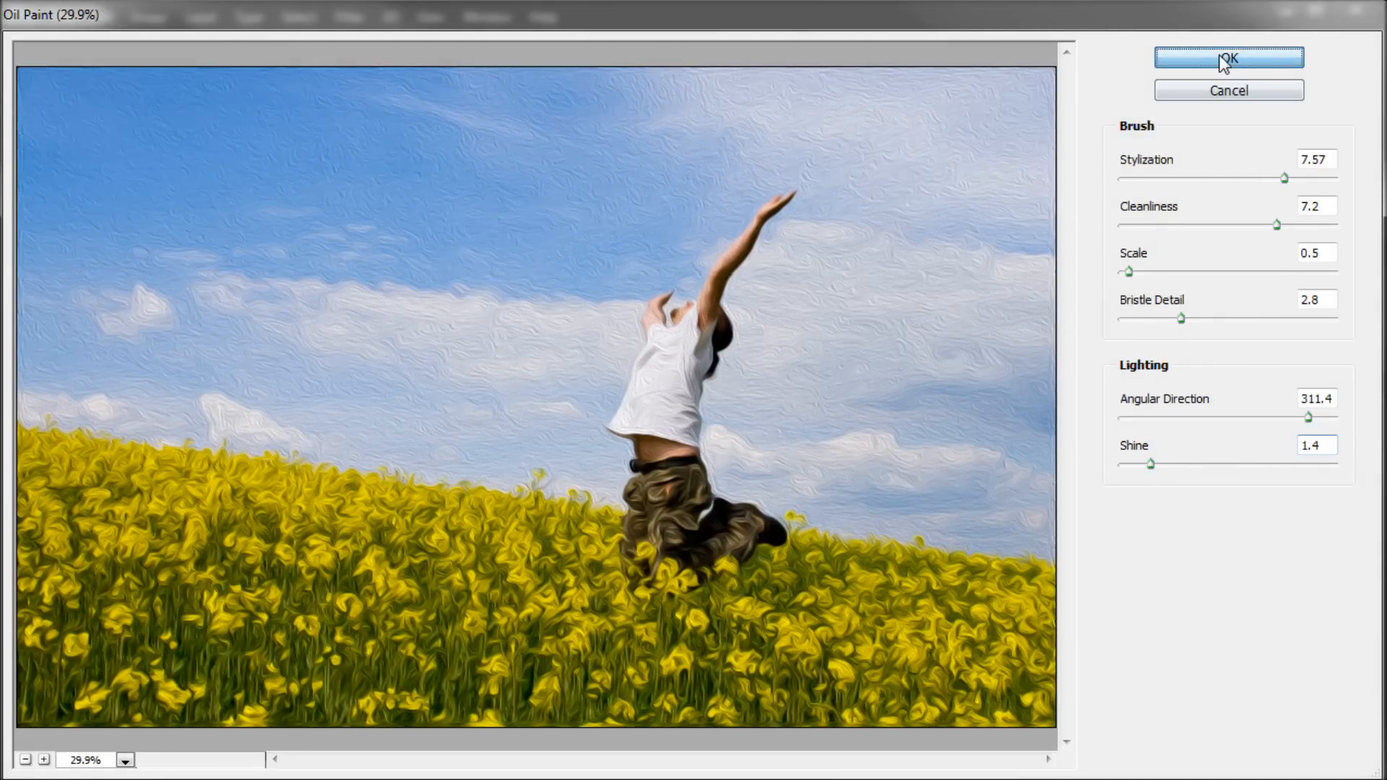
# Step: Apply Oil Paint, then step between the painted and original history states to compare
pyautogui.click(1228, 60)
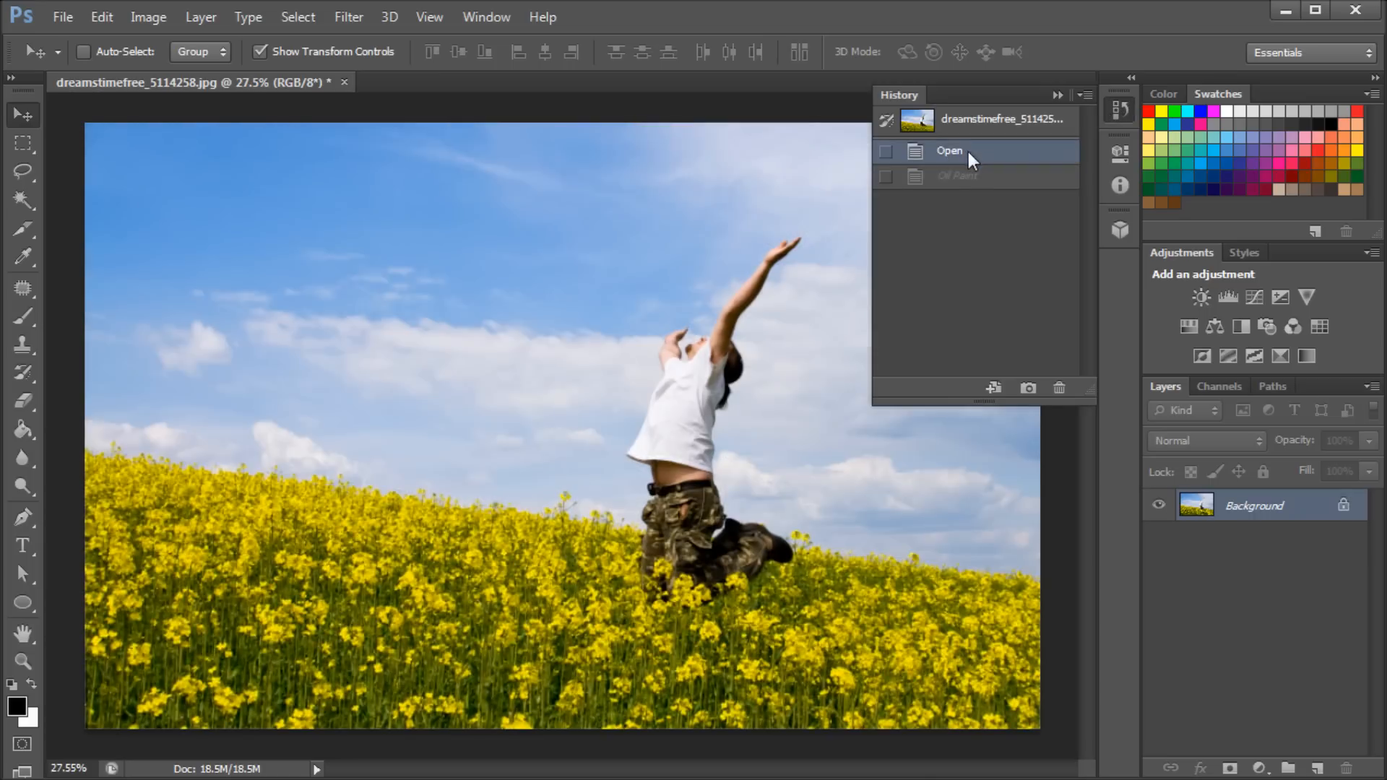
pyautogui.click(958, 175)
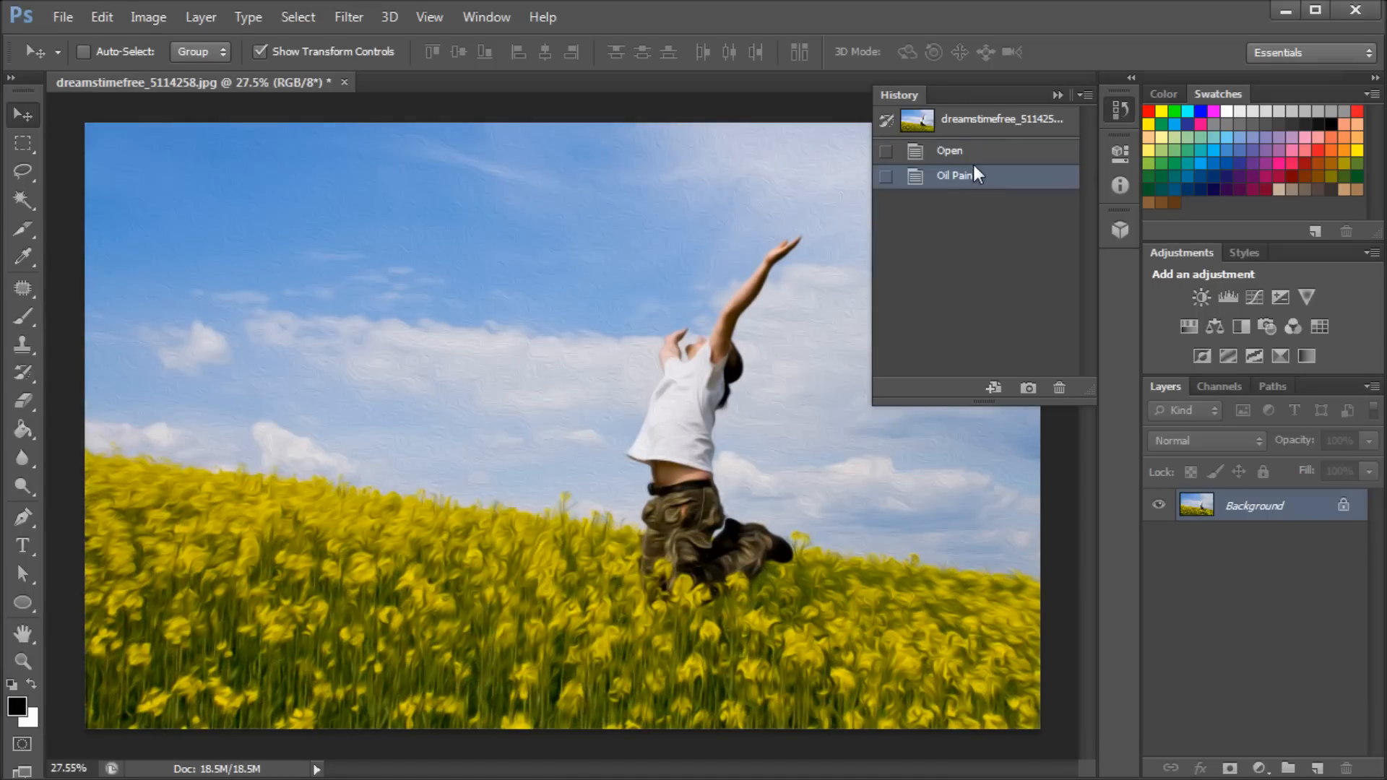
pyautogui.click(949, 151)
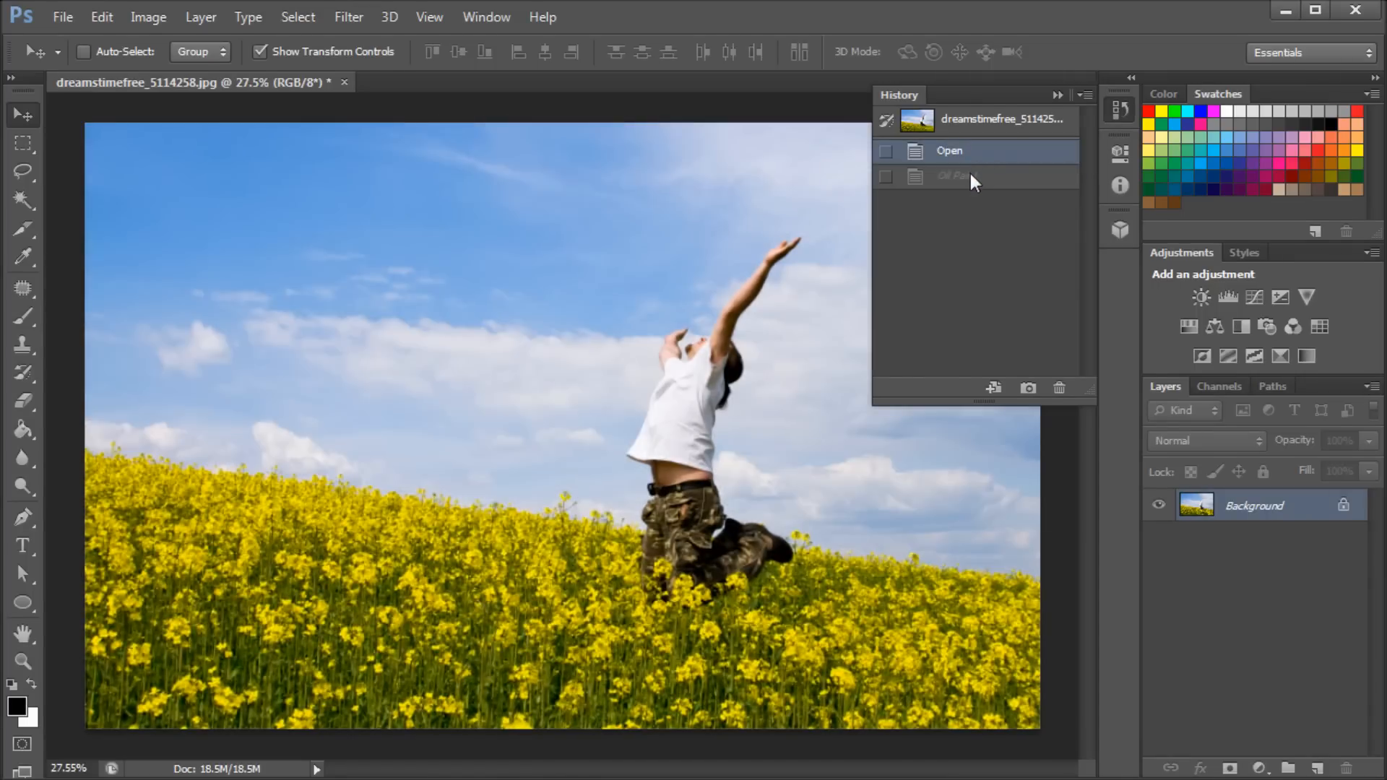